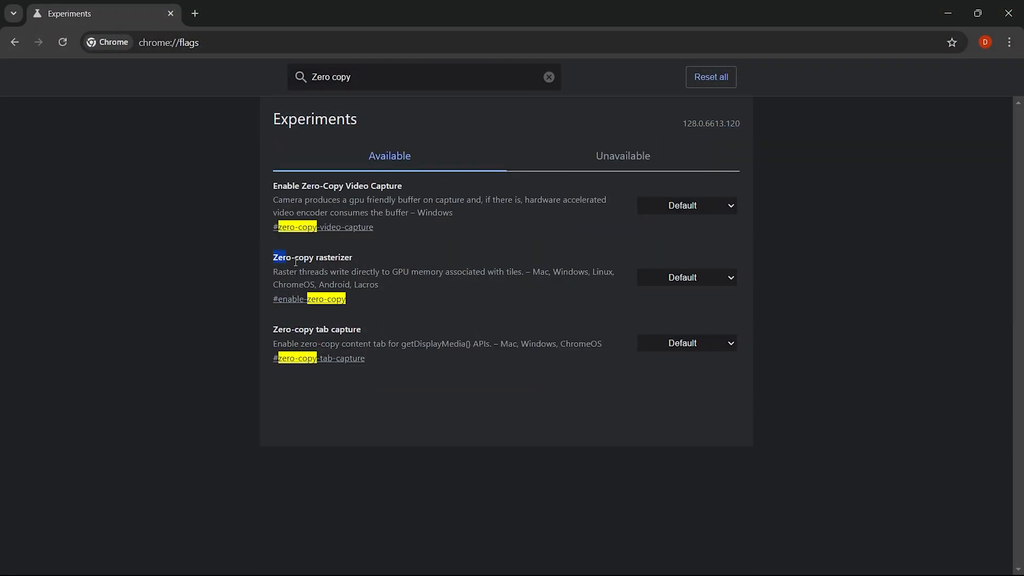
Set the Zero-copy rasterizer flag to Enabled.
{"action": "left_click", "coordinate": [686, 277]}
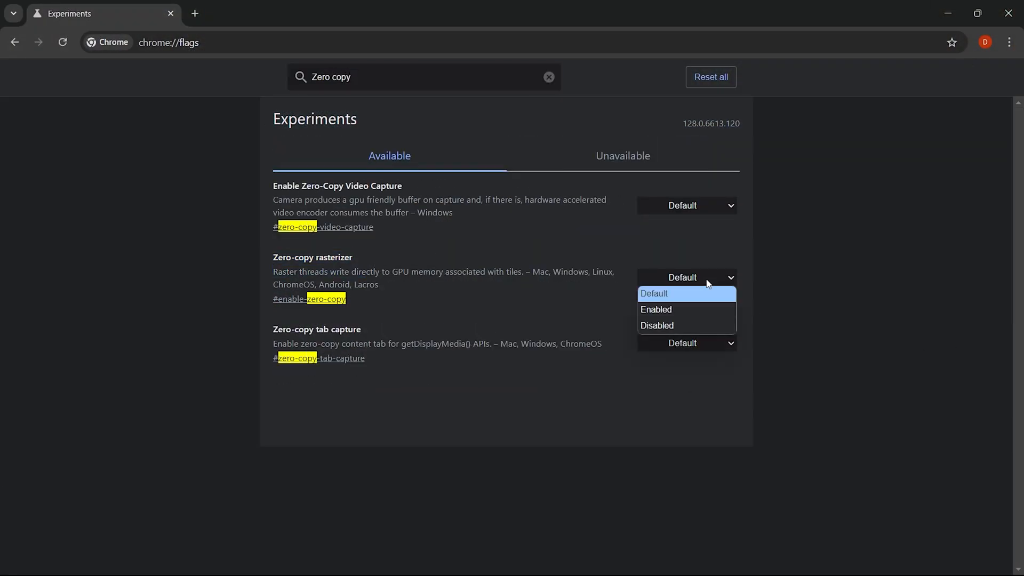
{"action": "left_click", "coordinate": [656, 309]}
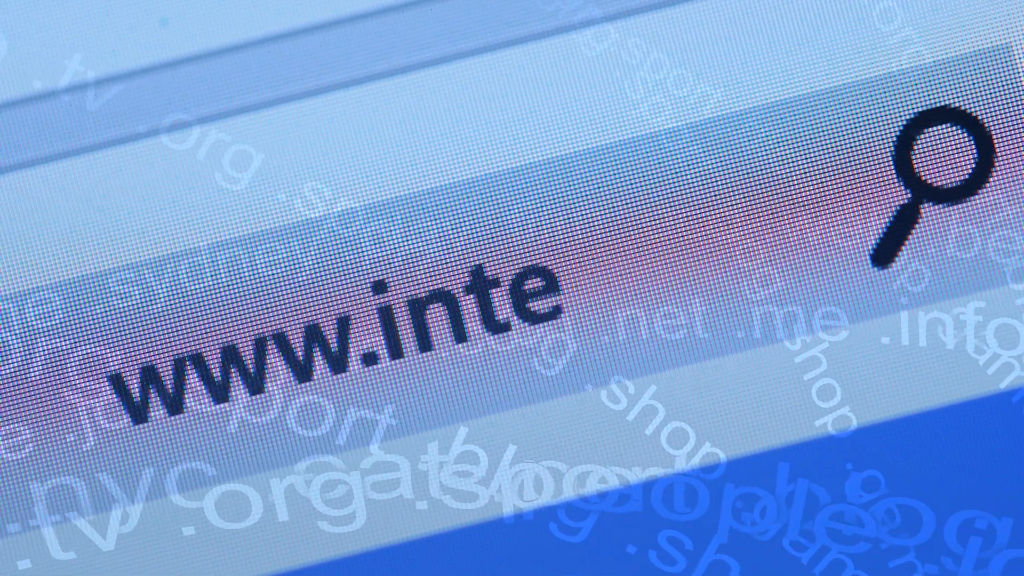
{"action": "type", "text": "rnet"}
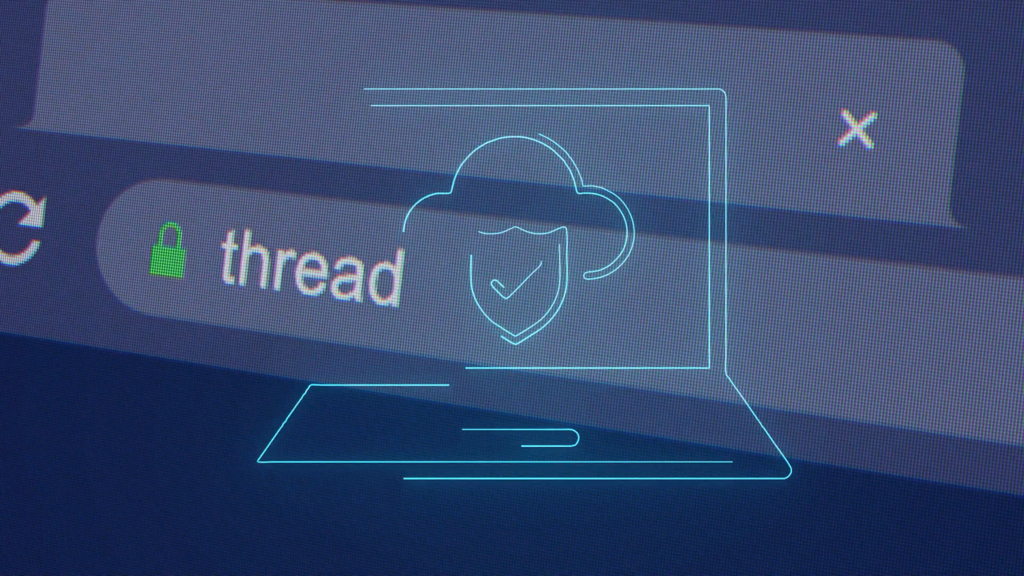
{"action": "type", "text": "strict"}
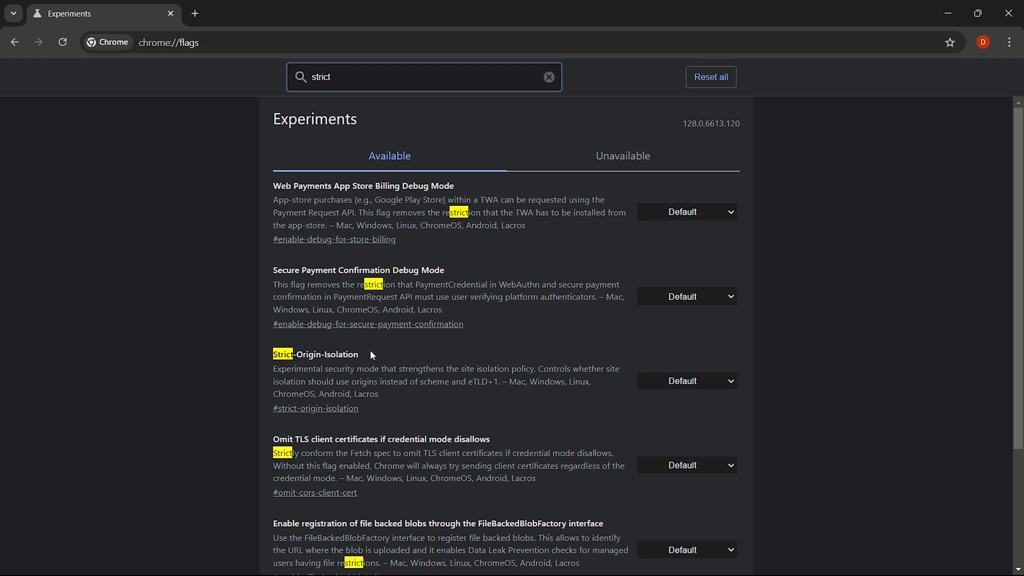
Set Strict-Origin-Isolation to Enabled and relaunch Chrome to apply the flags.
{"action": "left_click", "coordinate": [686, 380]}
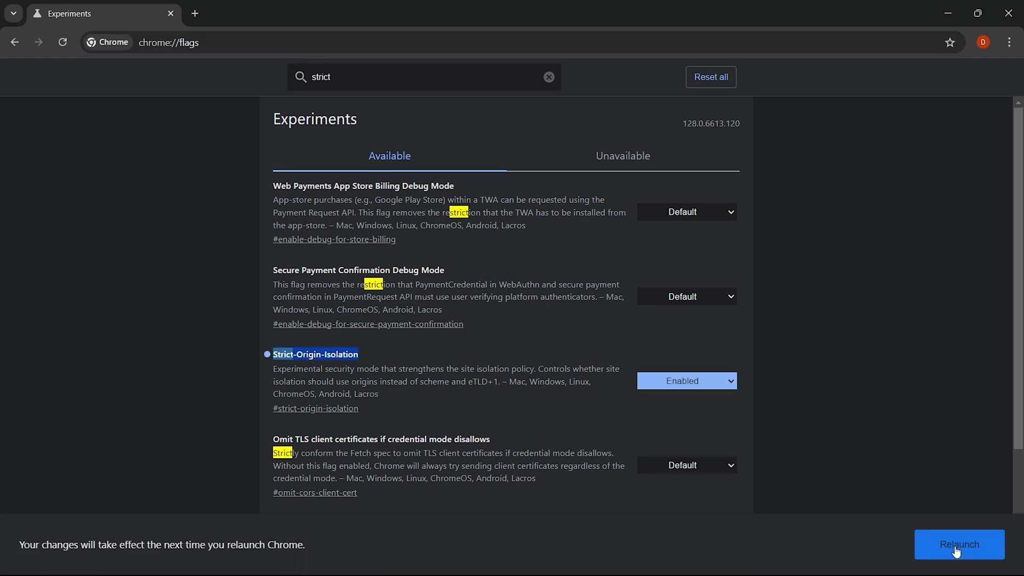
{"action": "left_click", "coordinate": [548, 77]}
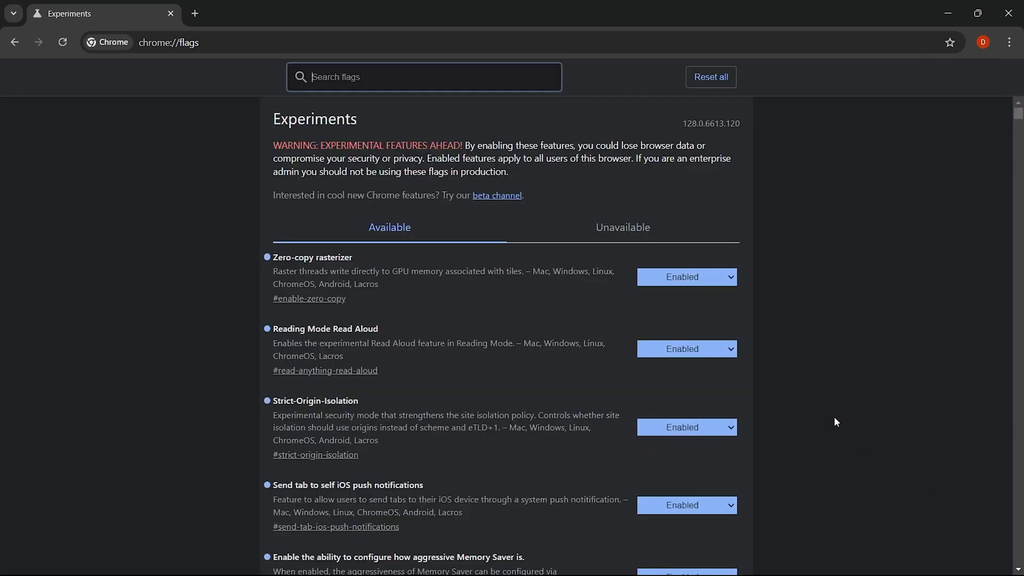